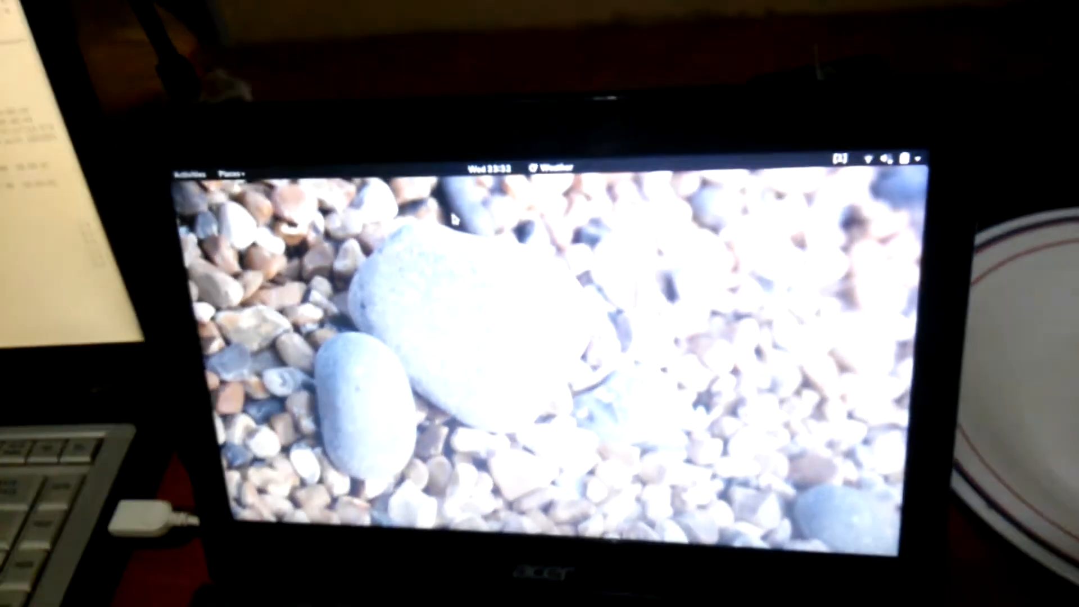
- Launch lshw-gui from the desktop so the Authentication Required prompt appears
click(188, 171)
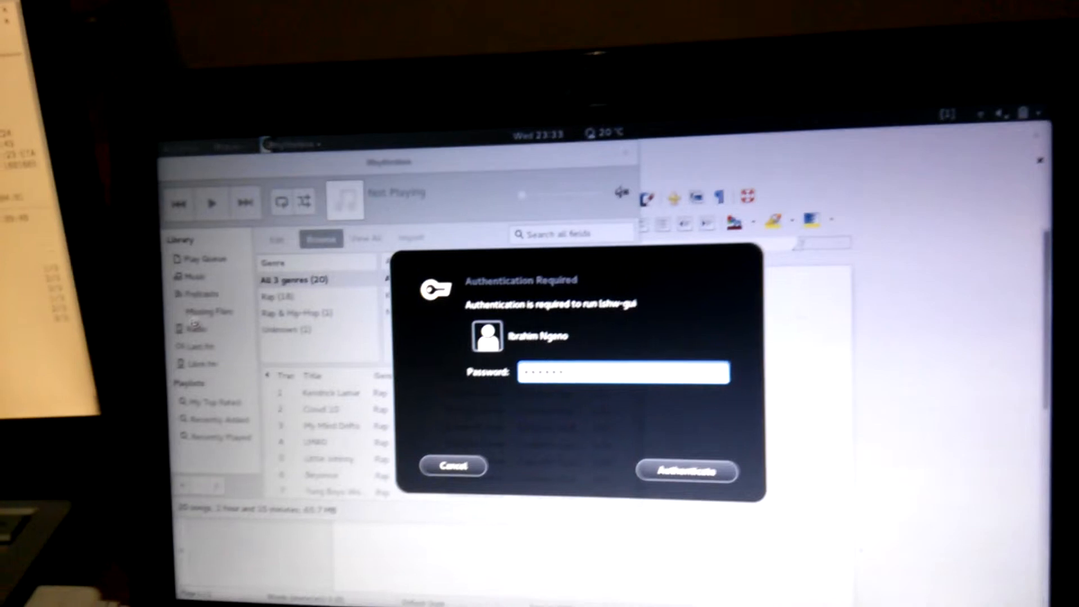
- Authenticate to start the hardware lister showing the Acer Peppy Desktop Computer entry
click(685, 471)
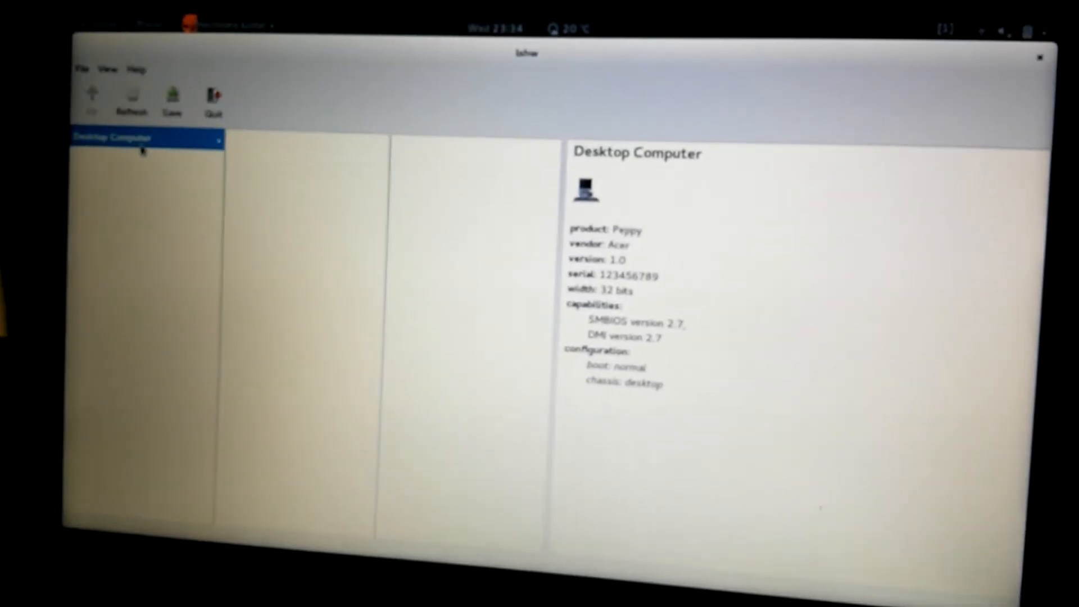